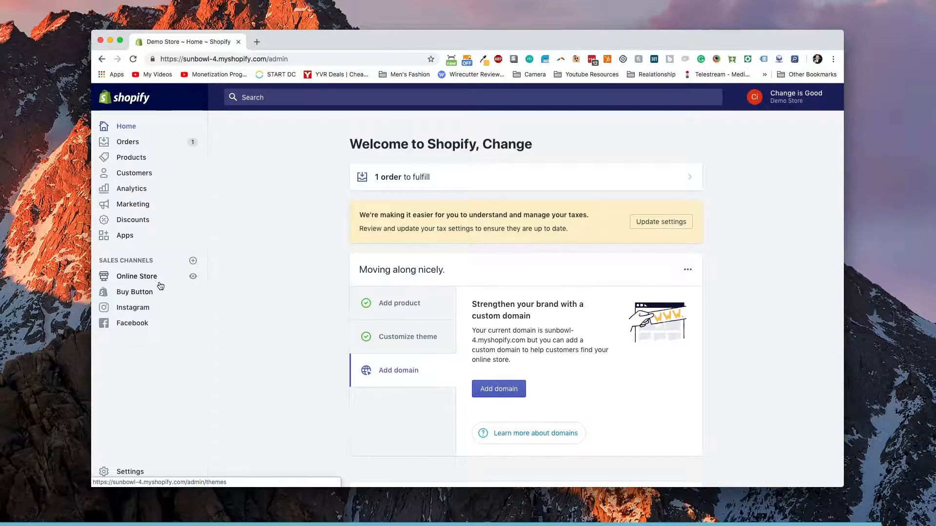
# Go to the Online Store's Pages list showing About us and Home page
pyautogui.click(137, 276)
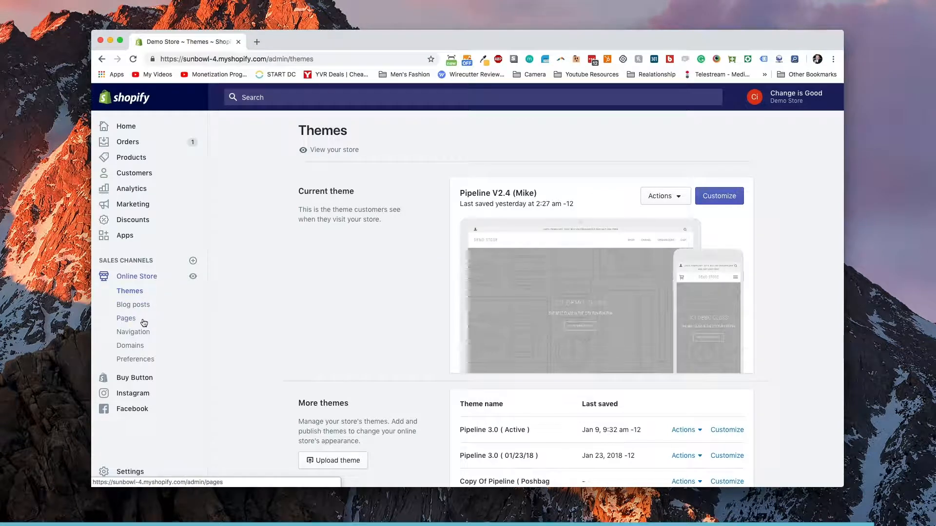
pyautogui.click(126, 317)
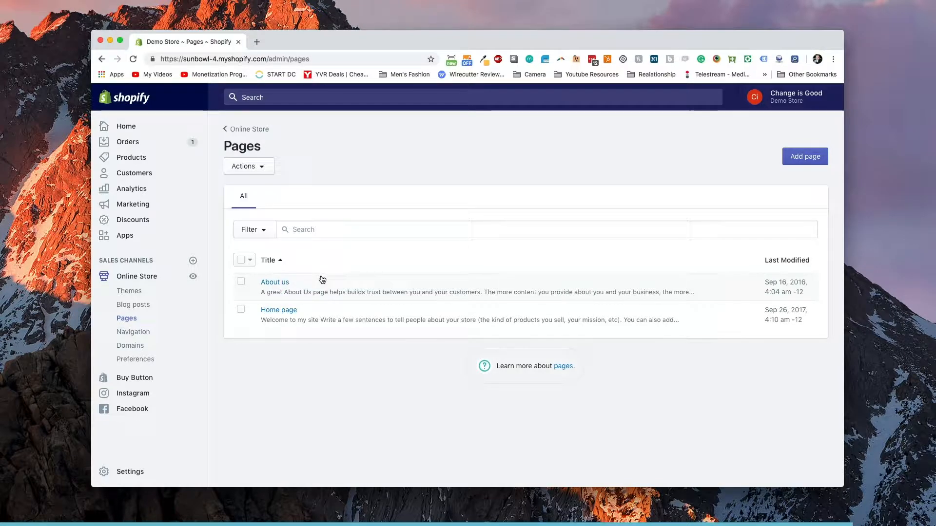
pyautogui.moveTo(769, 198)
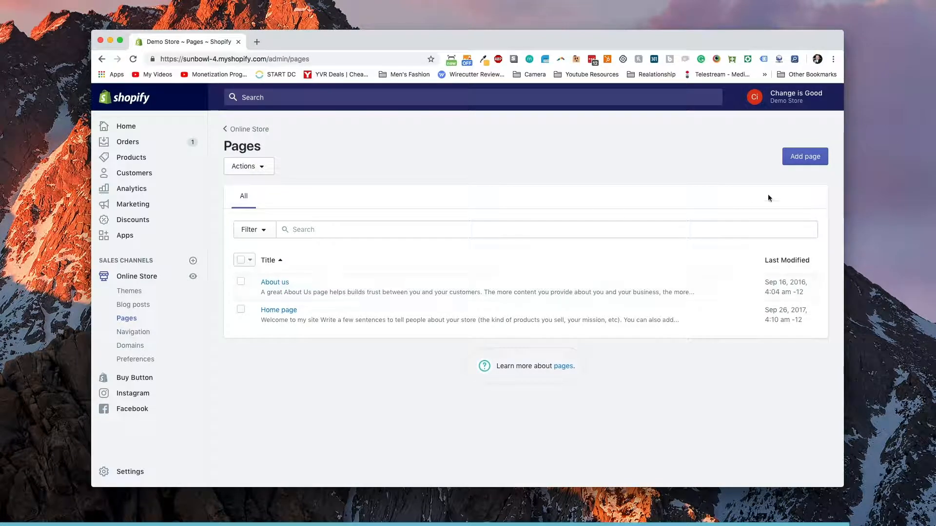
# Start a new page and title it 'Sizing Chart'
pyautogui.click(804, 156)
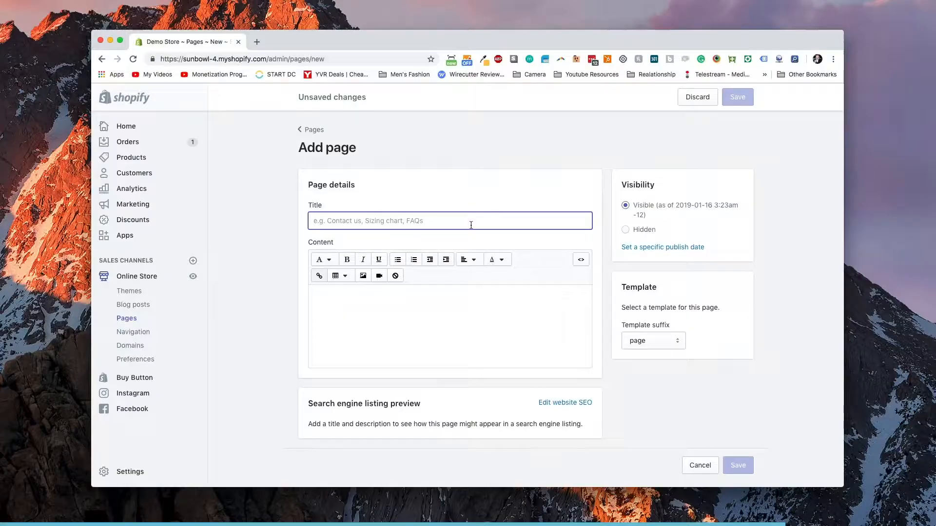
pyautogui.write('Sizing Ch')
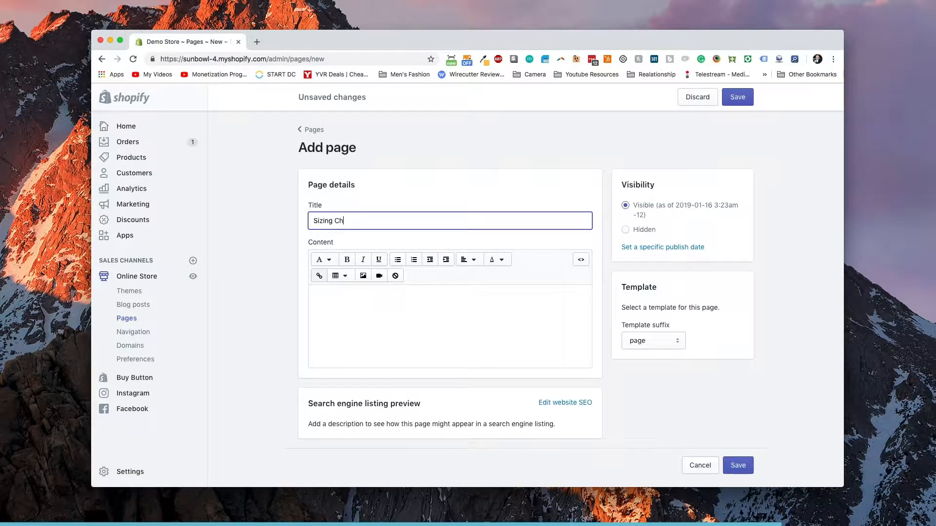
pyautogui.write('art')
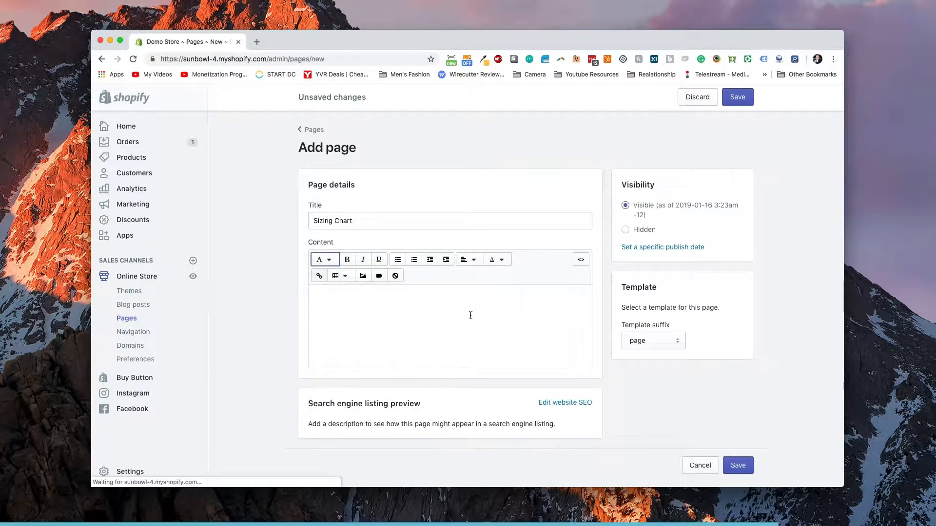
# Write the content sentence 'Please use the following chart for sizing.'
pyautogui.click(449, 327)
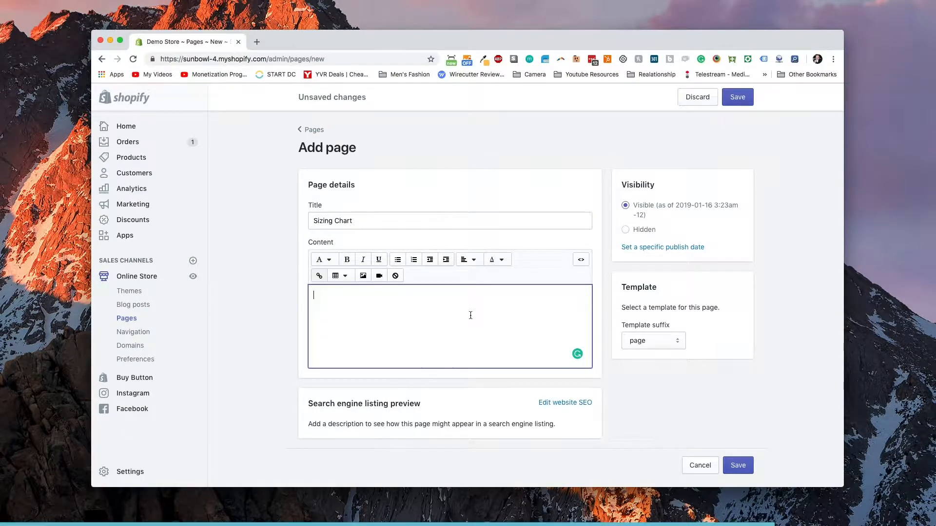
pyautogui.write('Please su')
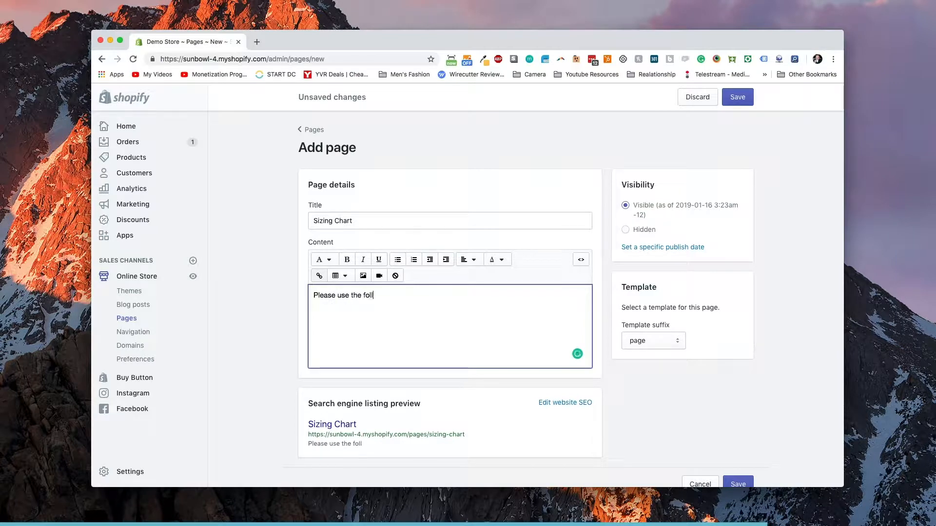
pyautogui.write('owing chart f')
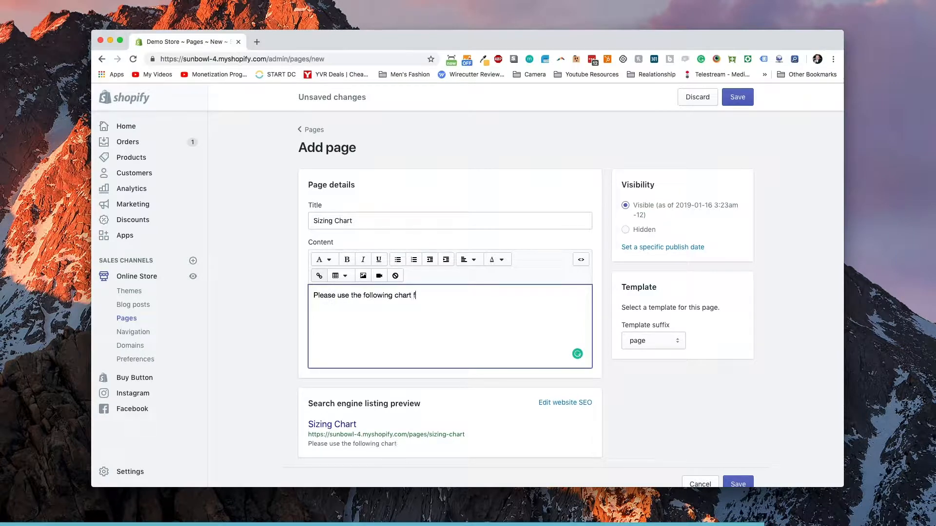
pyautogui.write('or sizing.')
pyautogui.write('googgle')
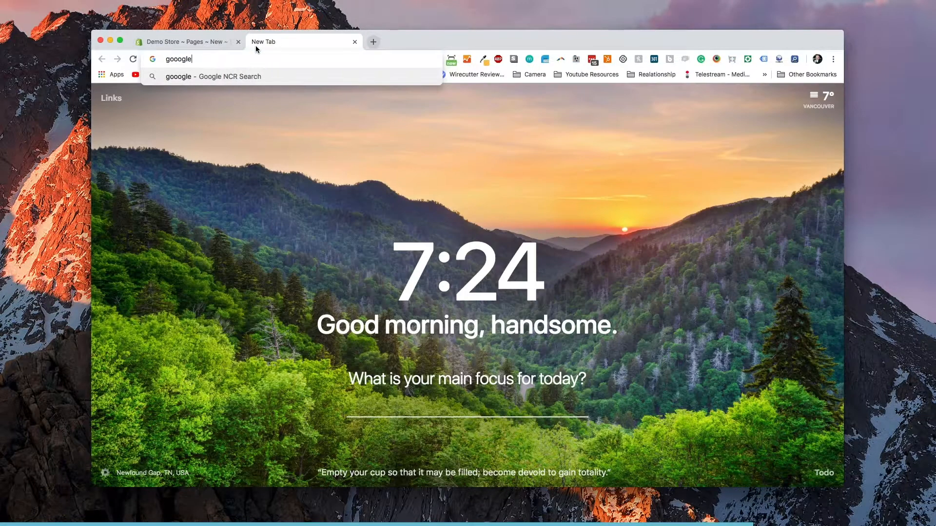
# Head to google.com/images in a new browser tab
pyautogui.write('google.com/ima')
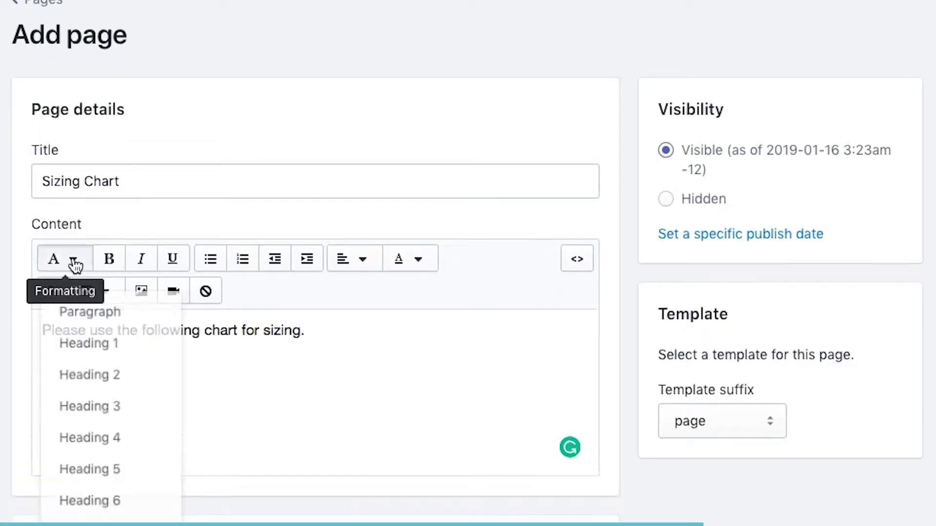
pyautogui.scroll(-3)
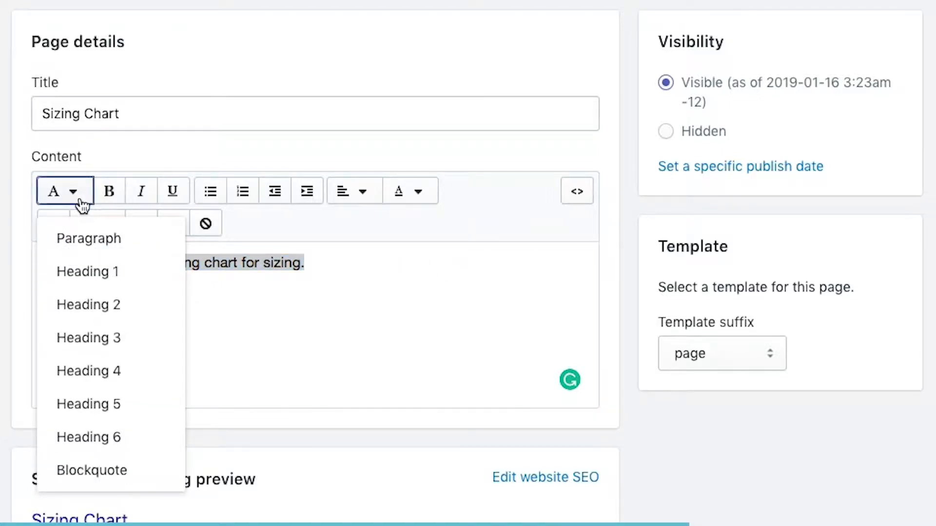
pyautogui.click(87, 271)
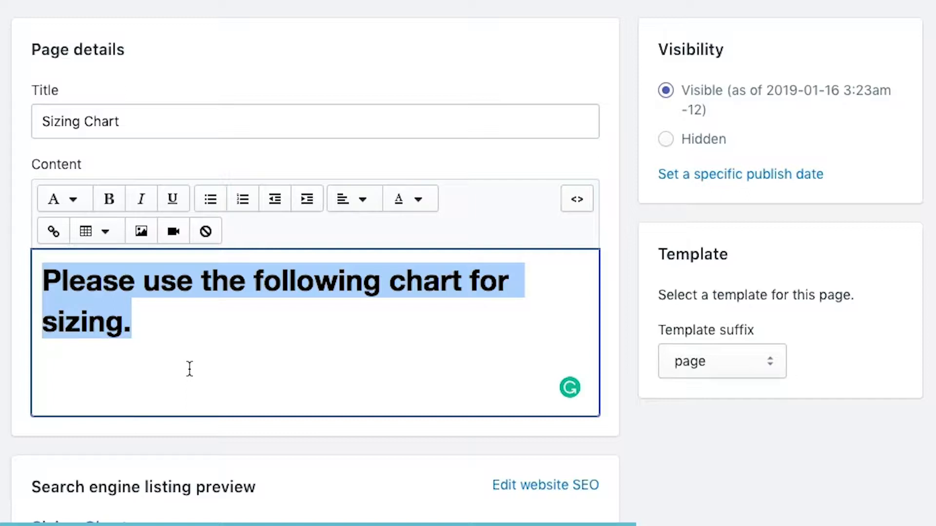
pyautogui.moveTo(59, 199)
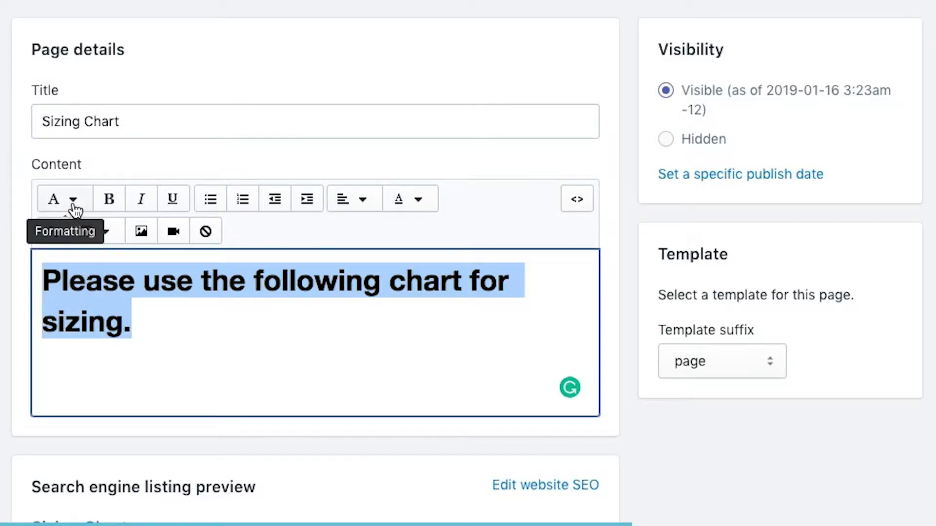
pyautogui.click(62, 198)
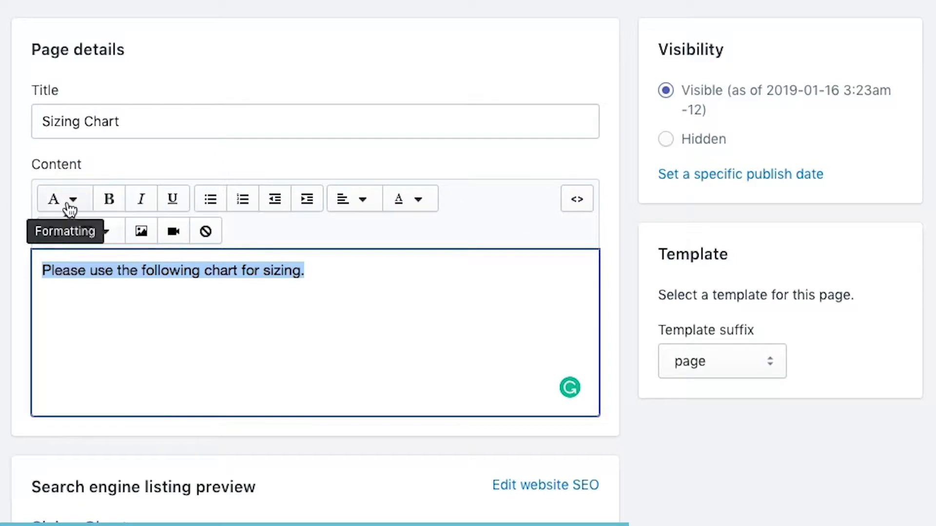
pyautogui.click(62, 198)
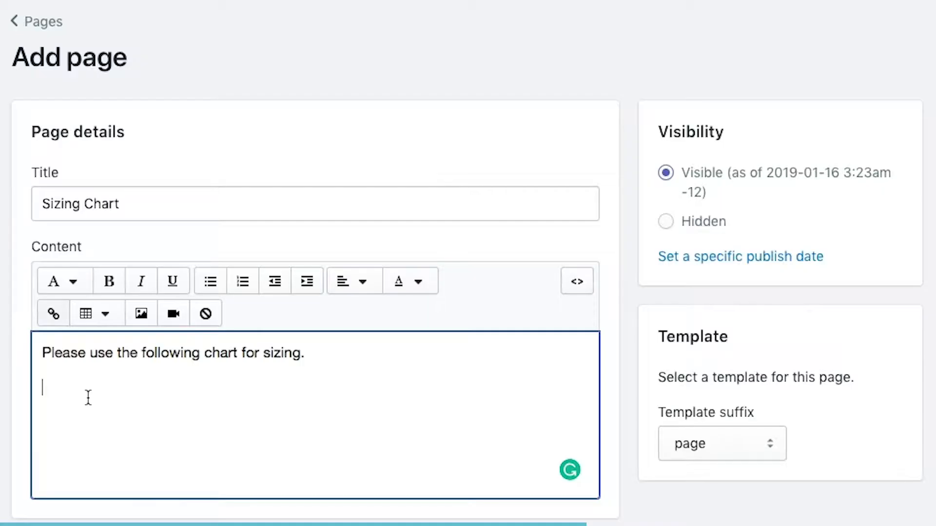
pyautogui.moveTo(210, 281)
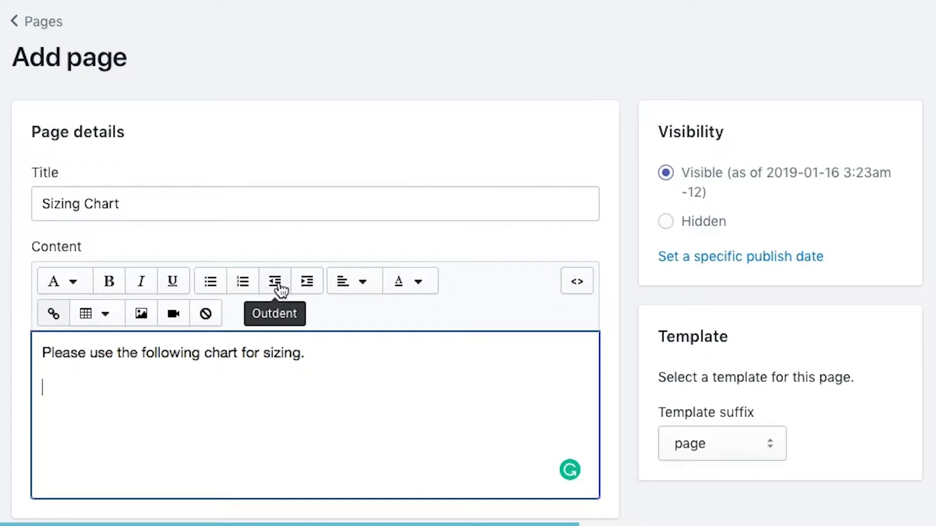
pyautogui.moveTo(279, 393)
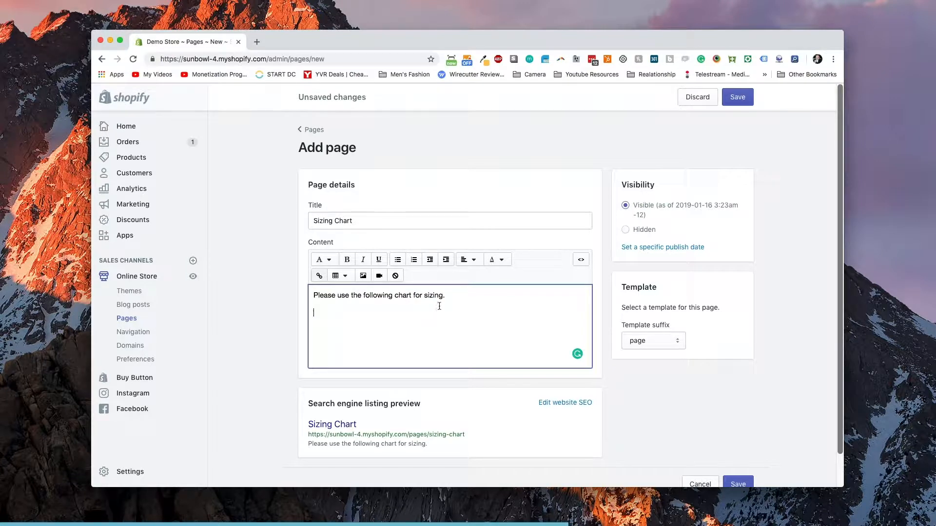
pyautogui.moveTo(469, 259)
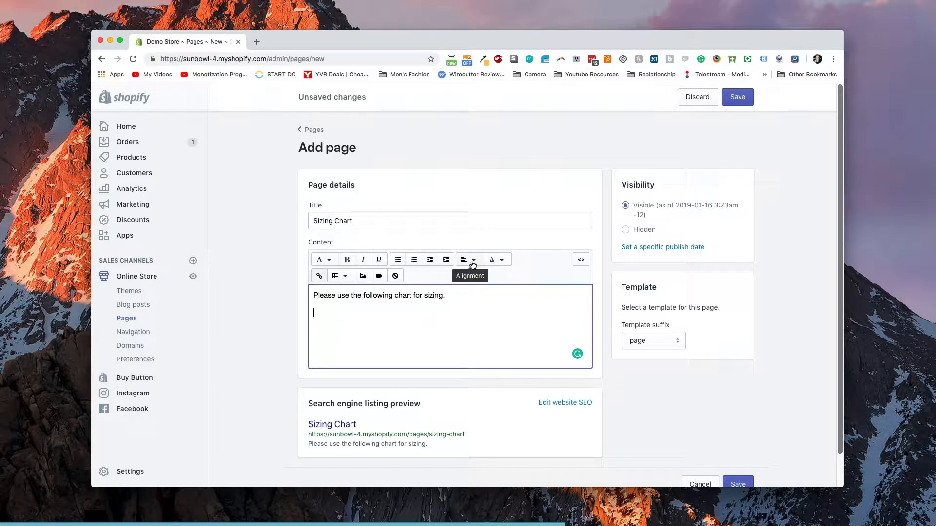
pyautogui.click(476, 260)
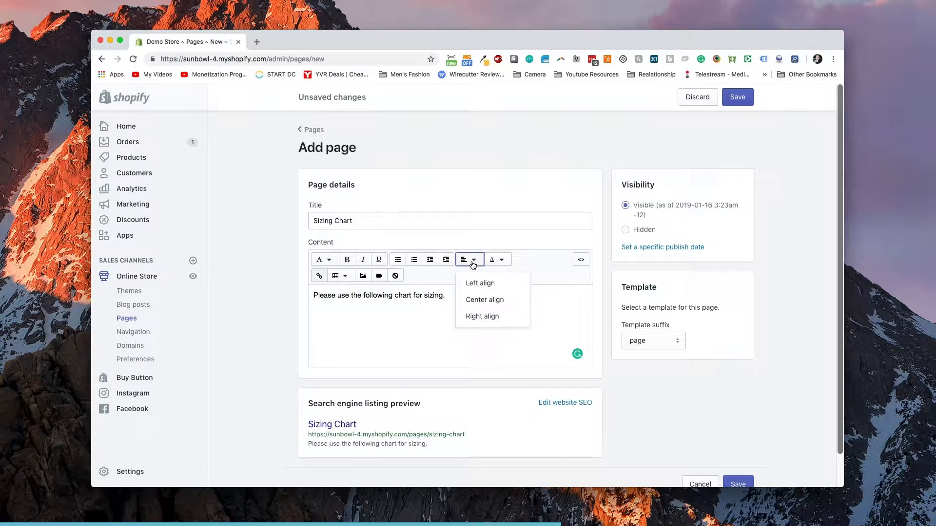
pyautogui.click(505, 259)
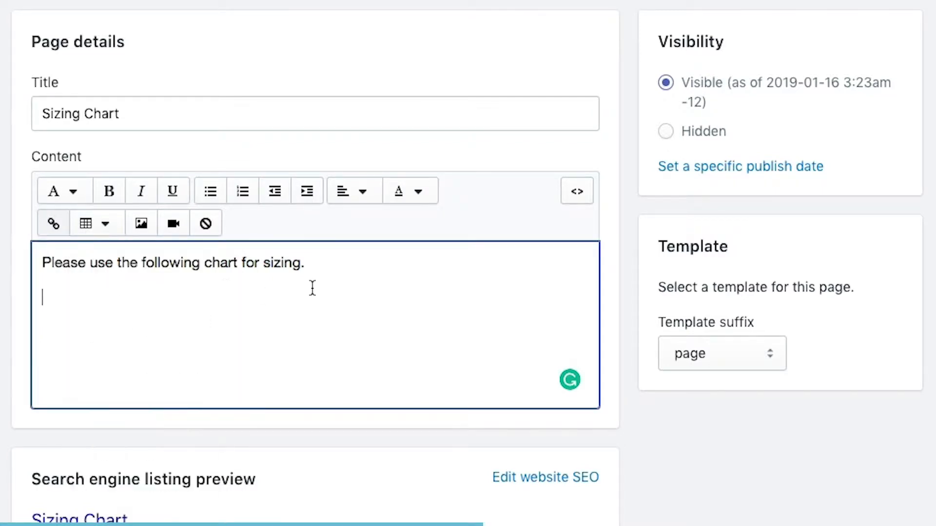
pyautogui.moveTo(174, 222)
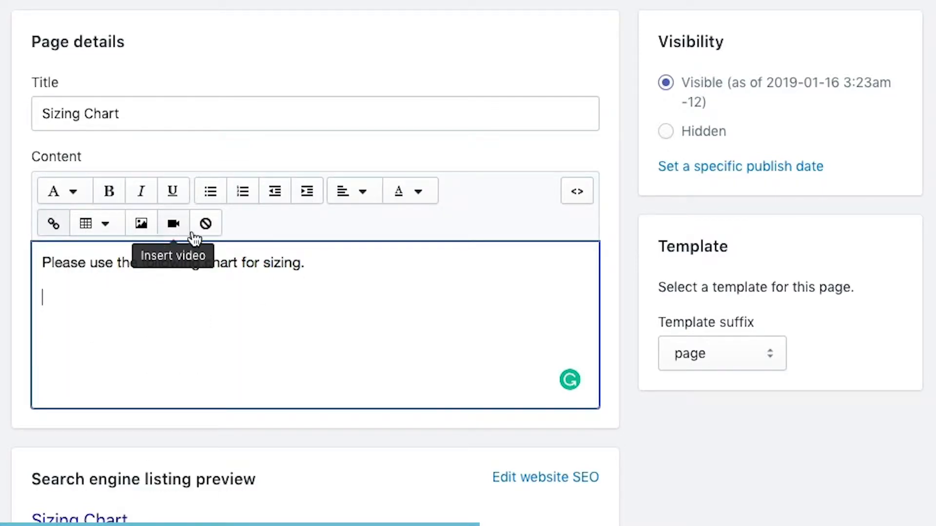
pyautogui.moveTo(206, 223)
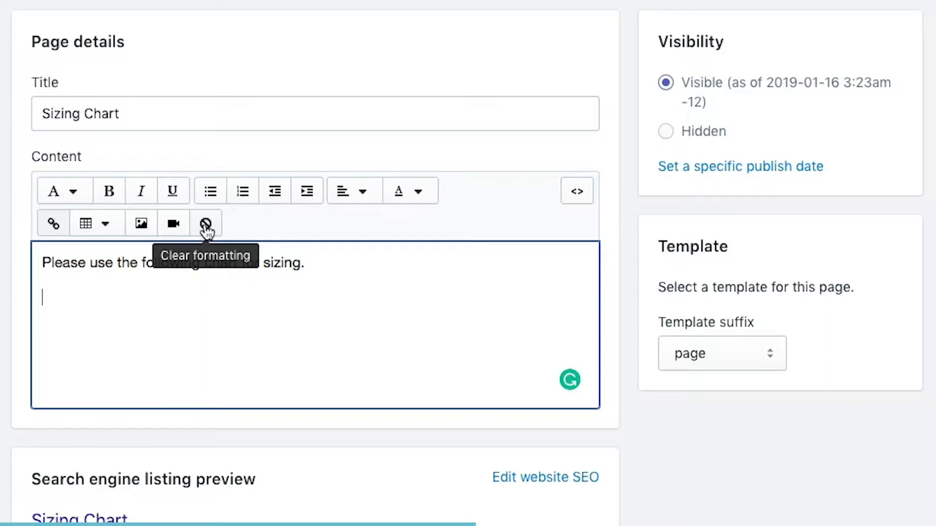
pyautogui.moveTo(140, 223)
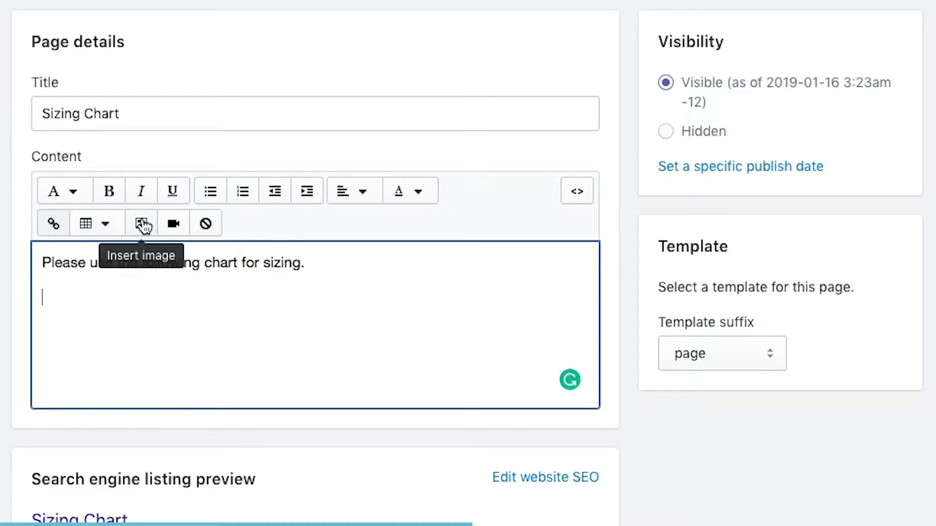
# Upload sizing-mens-2017.png from the Desktop's Organizer folder into the page's image library
pyautogui.click(140, 222)
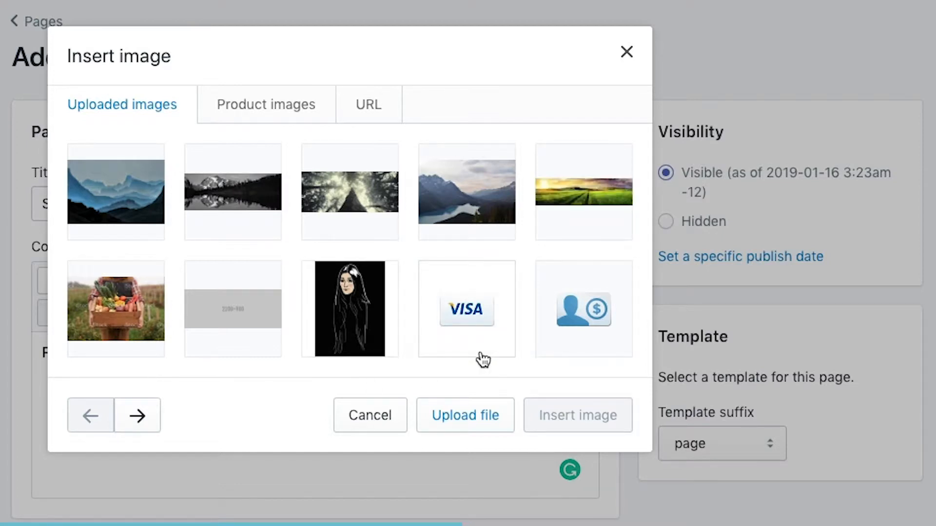
pyautogui.click(465, 416)
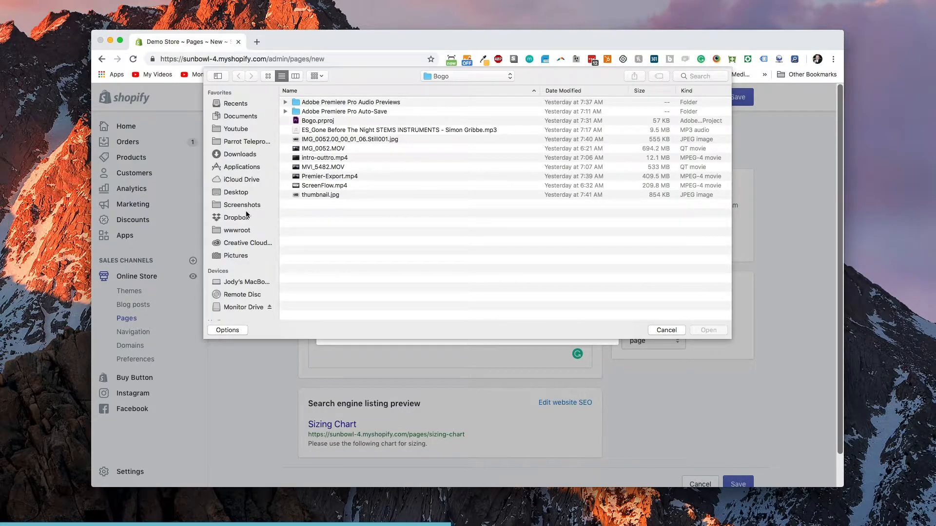
pyautogui.click(235, 192)
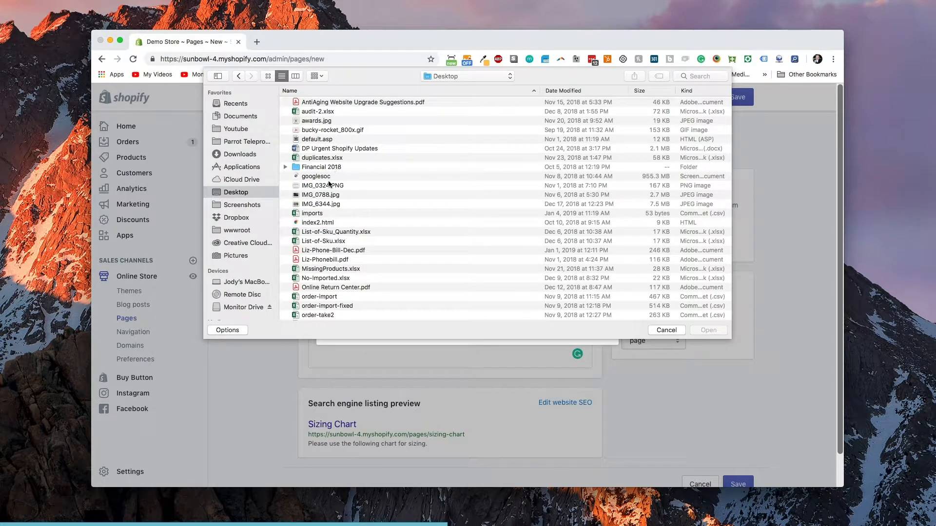
pyautogui.scroll(-3)
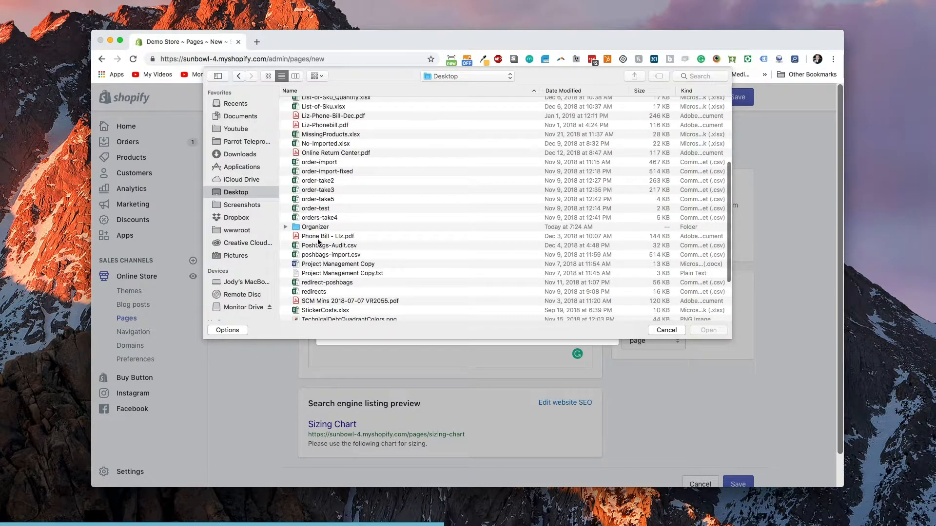
pyautogui.doubleClick(315, 227)
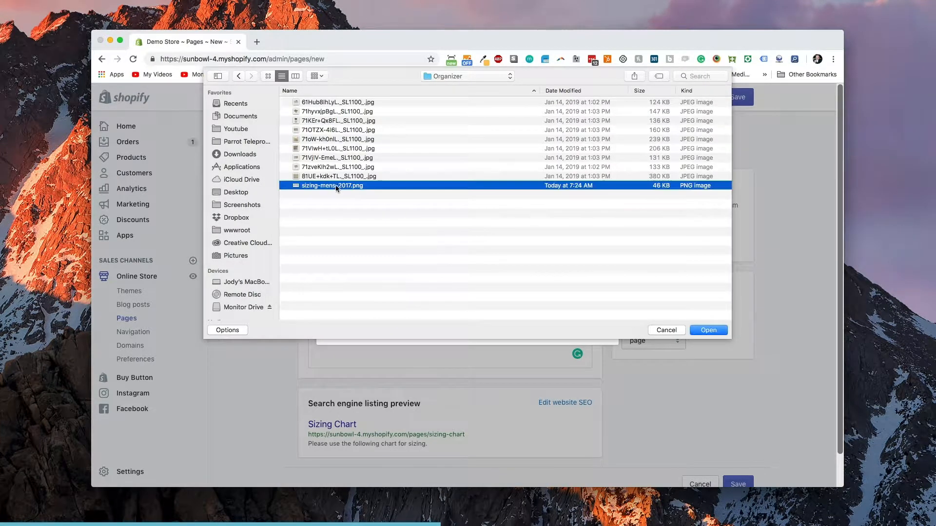
pyautogui.click(707, 330)
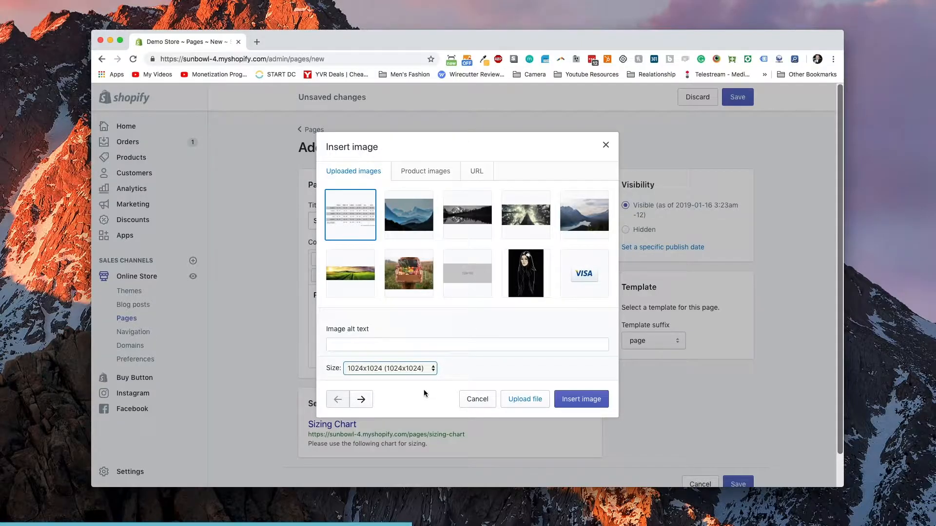
# Give the image alt text 'Sizing Chart' and insert it below the intro sentence
pyautogui.click(467, 344)
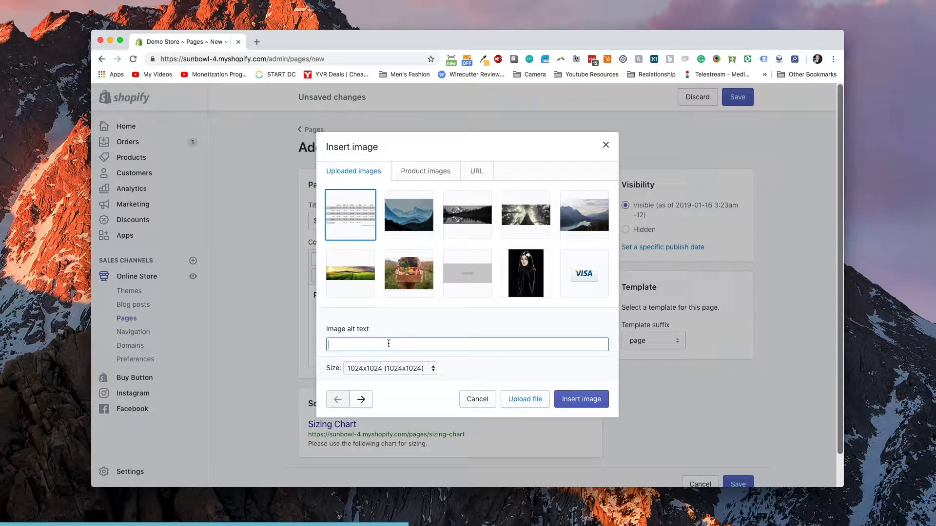
pyautogui.write('Sizing Chart')
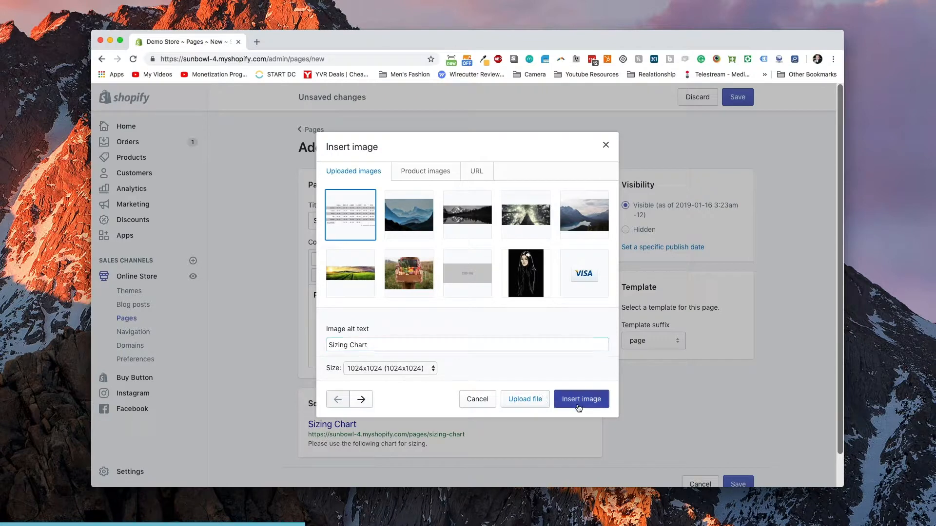
pyautogui.click(579, 399)
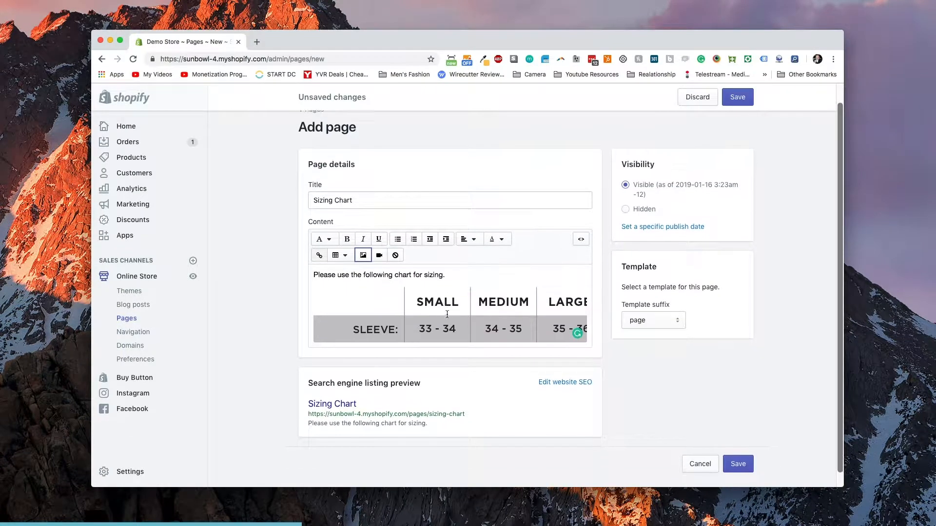
pyautogui.scroll(-3)
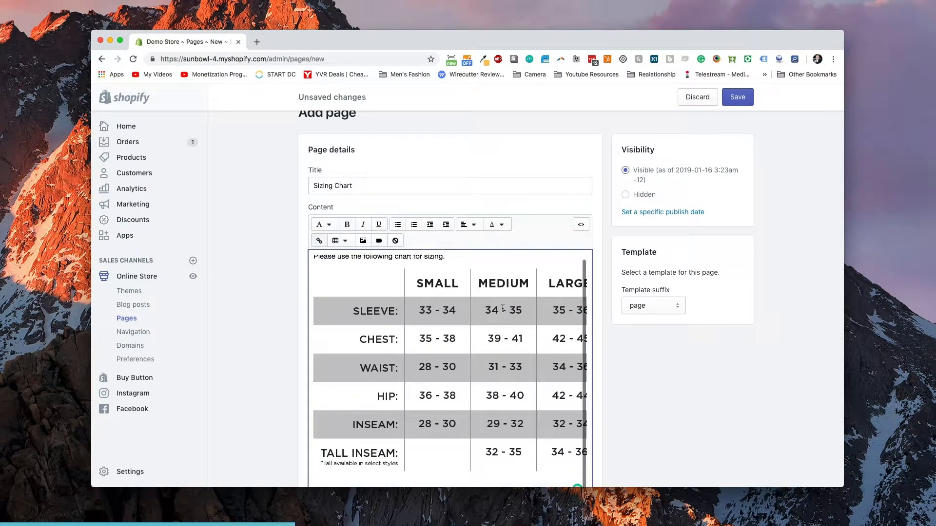
pyautogui.scroll(-3)
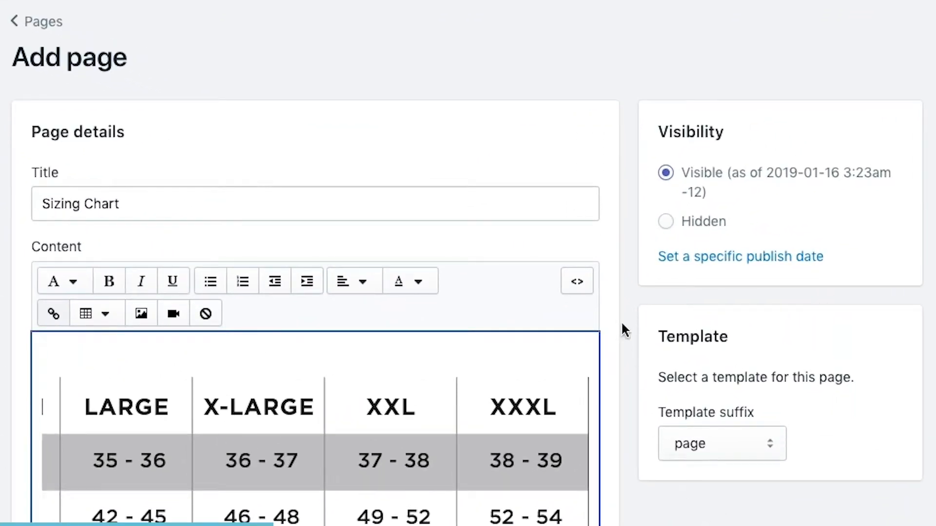
pyautogui.moveTo(576, 281)
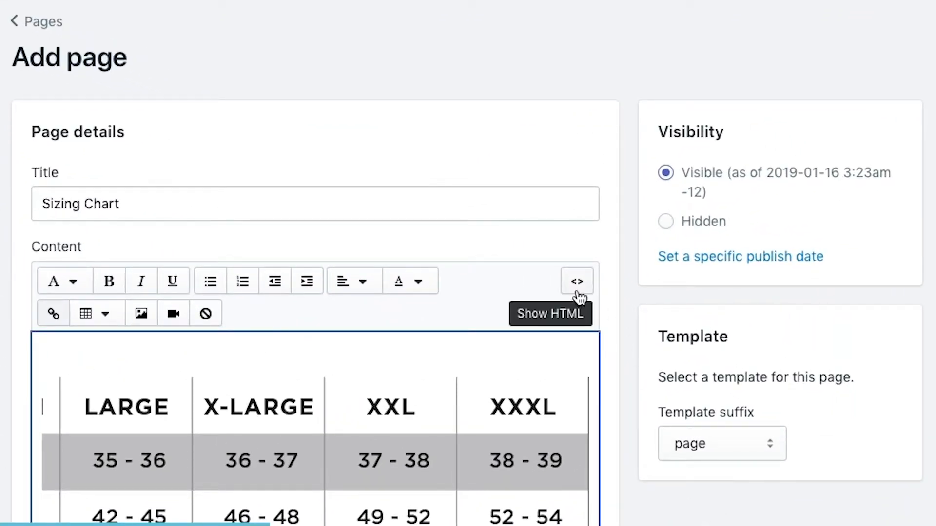
pyautogui.click(575, 281)
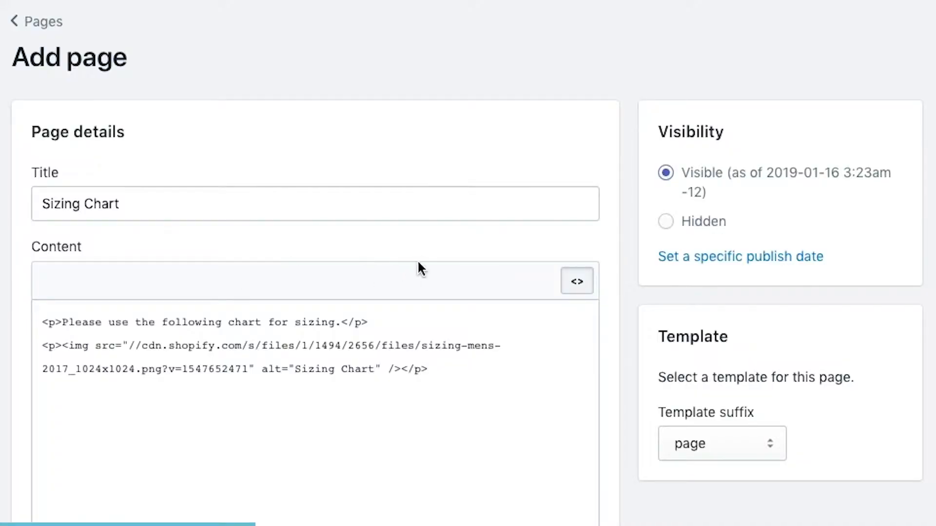
pyautogui.moveTo(577, 312)
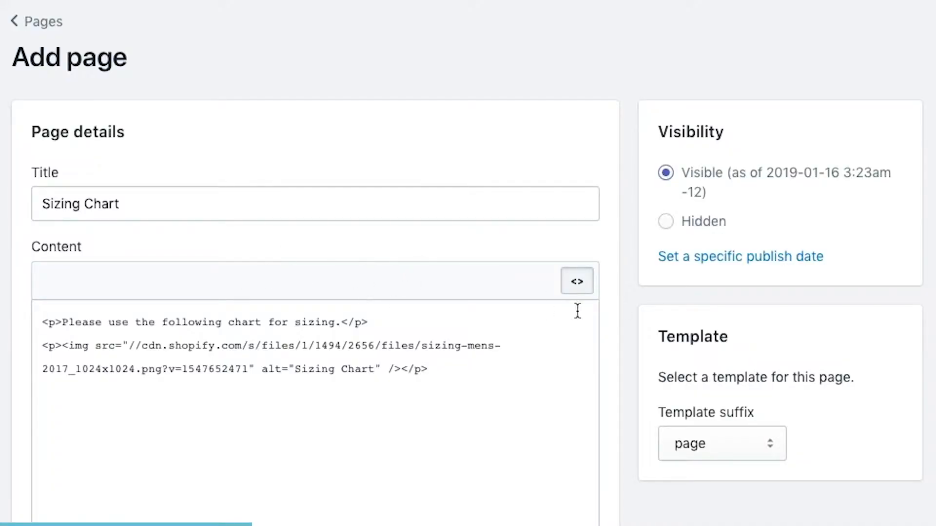
pyautogui.click(576, 281)
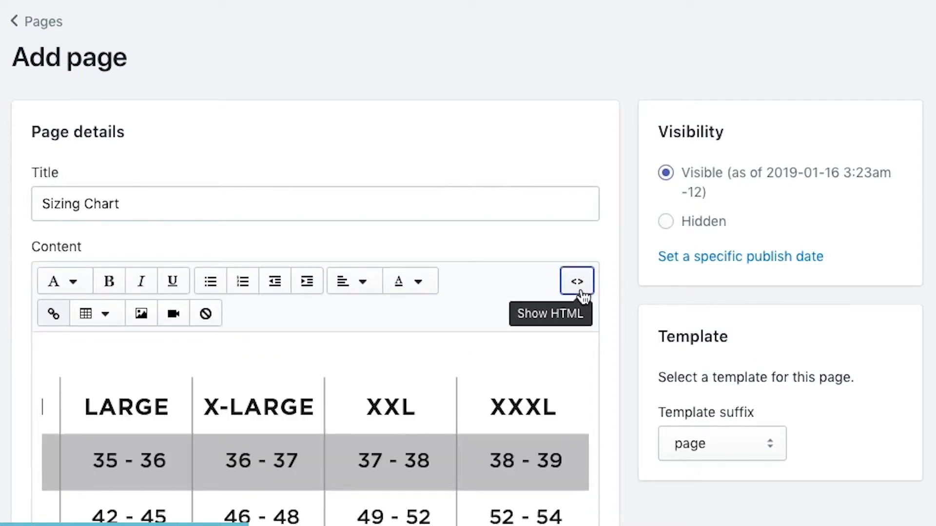
pyautogui.click(575, 281)
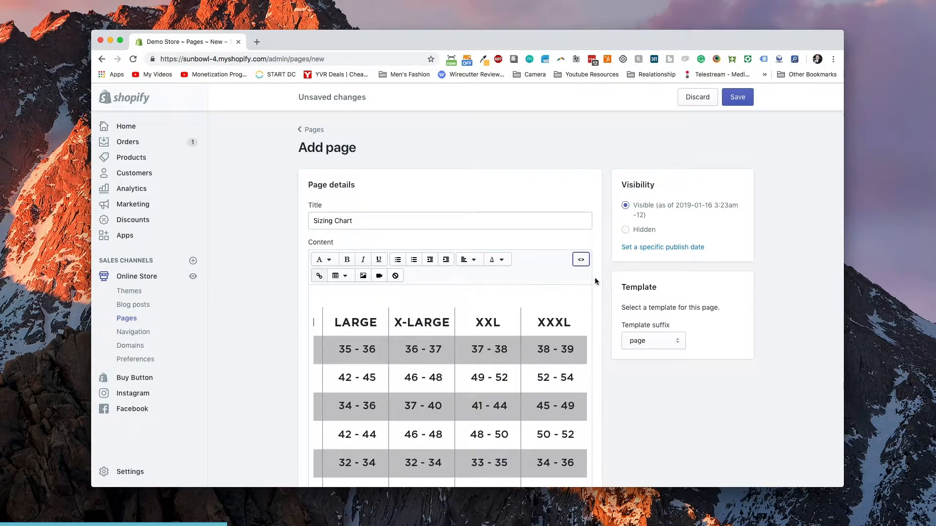
pyautogui.scroll(-3)
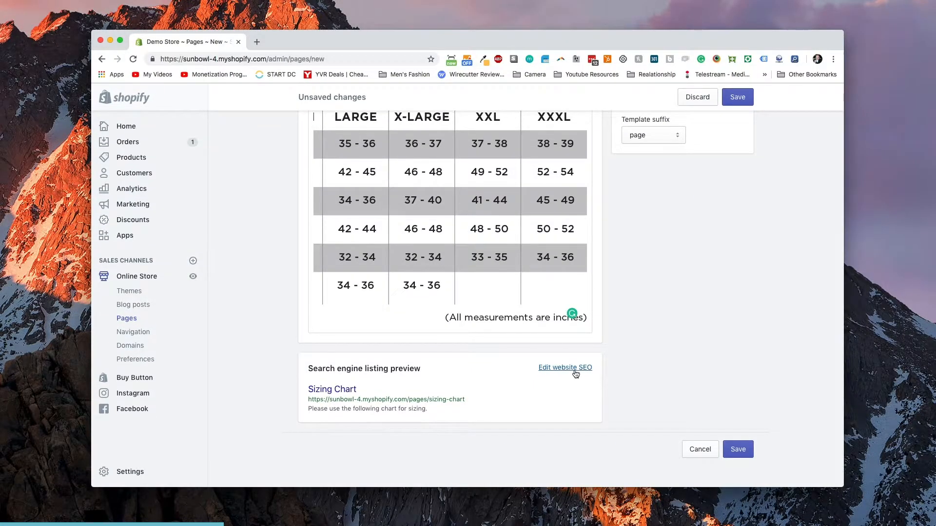
# Expand the website SEO fields and leave the default title, description and sizing-chart handle
pyautogui.click(565, 367)
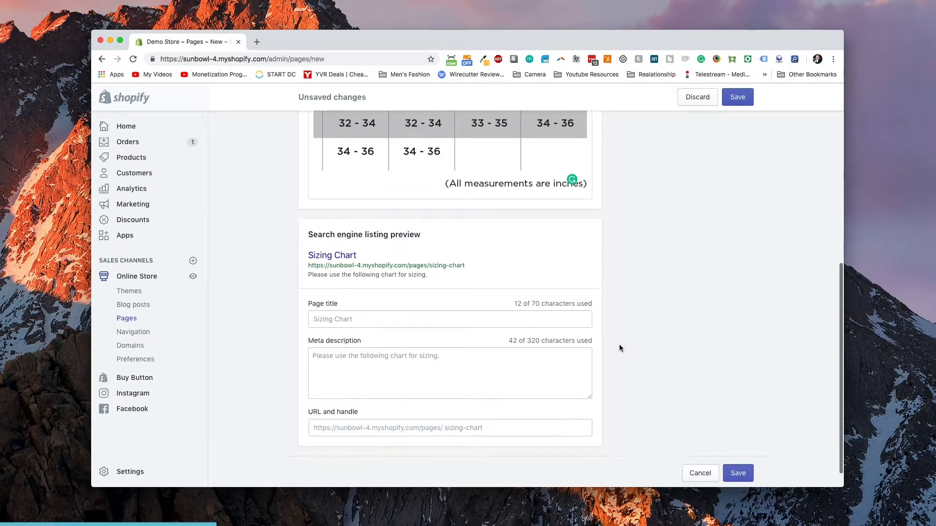
pyautogui.scroll(-3)
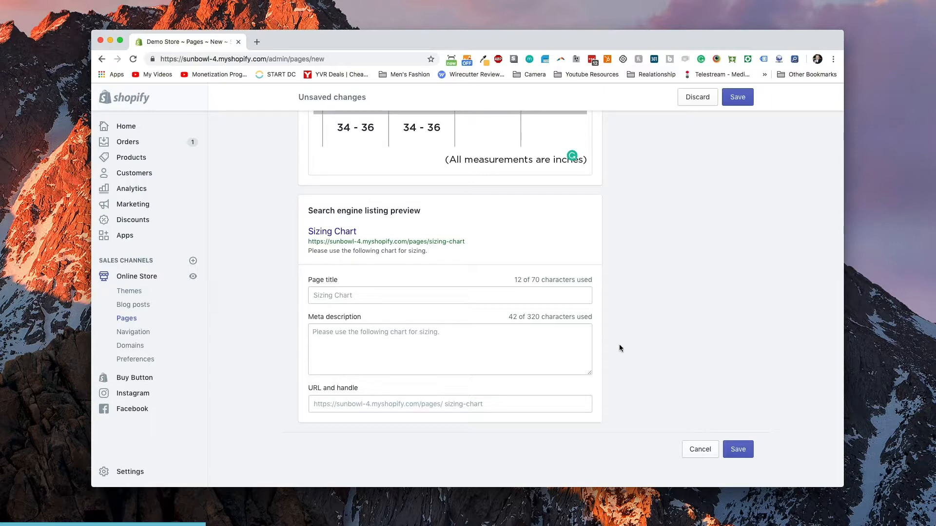
pyautogui.click(449, 294)
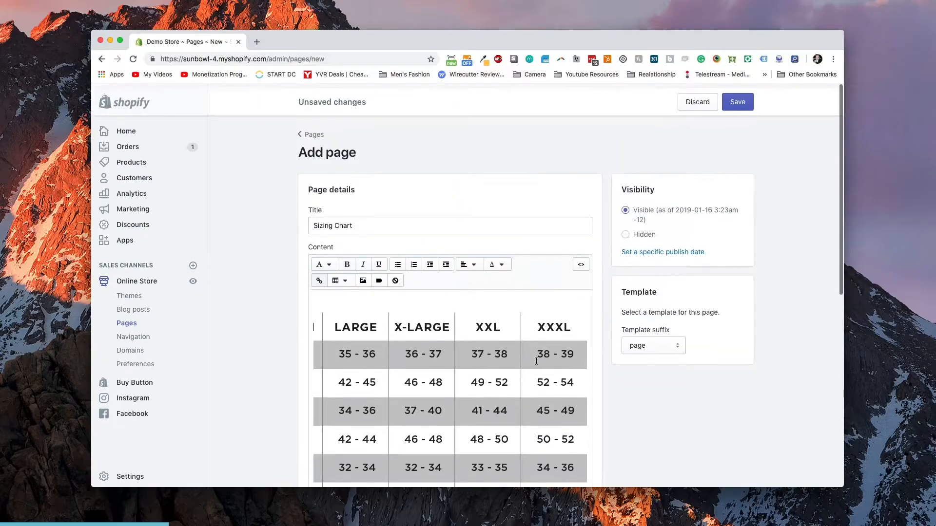
pyautogui.scroll(3)
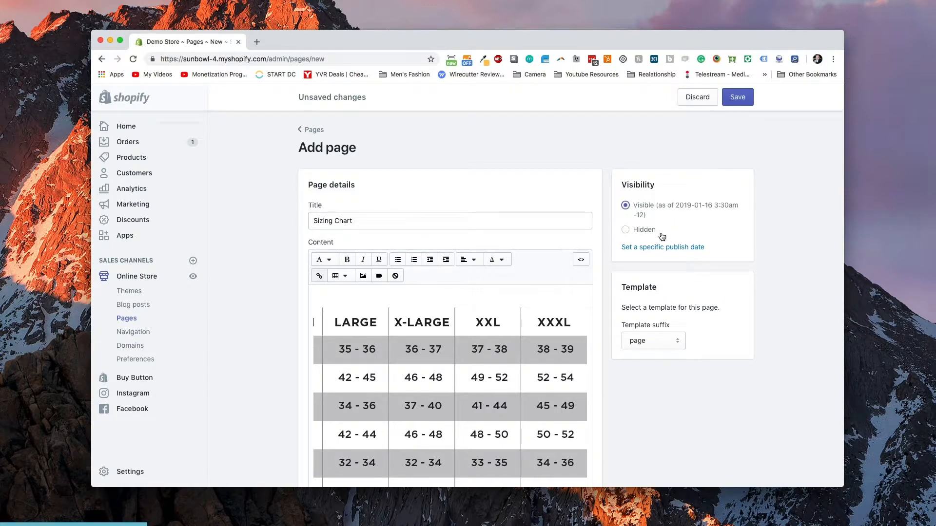
pyautogui.click(662, 246)
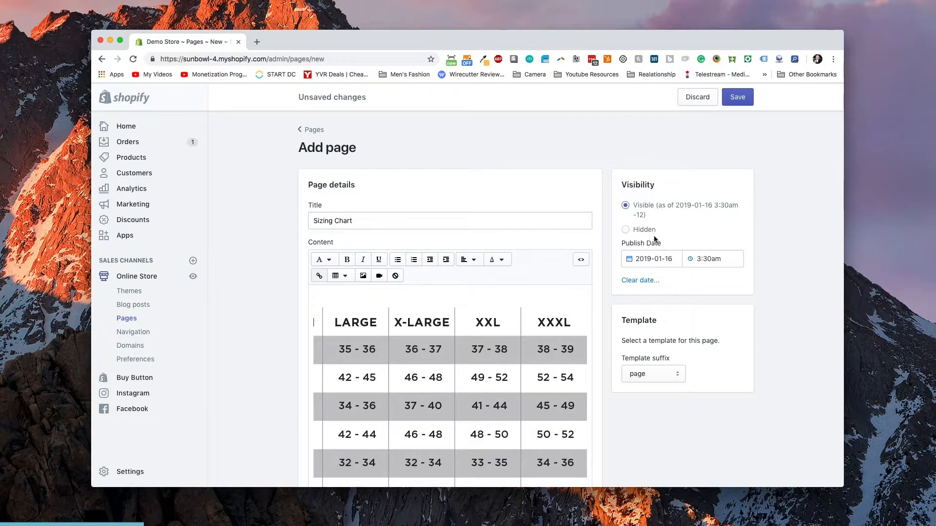
pyautogui.moveTo(655, 233)
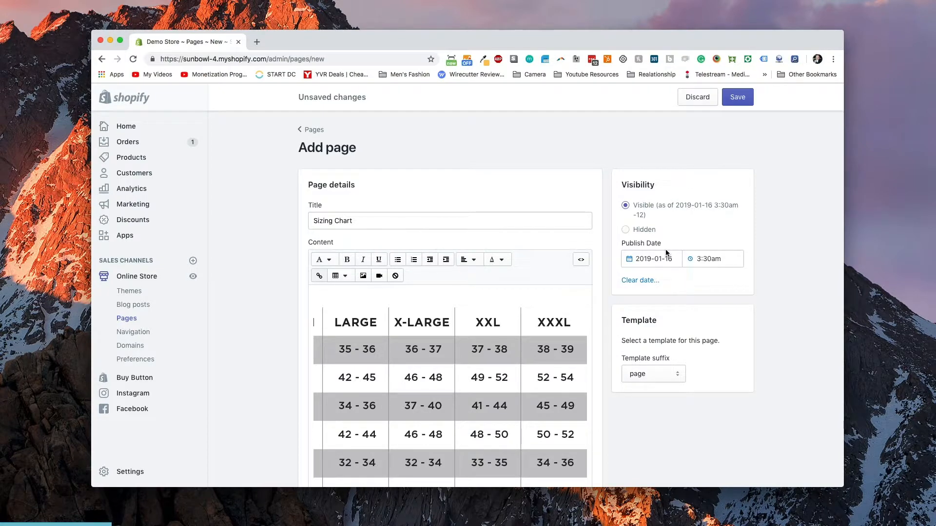
pyautogui.click(625, 229)
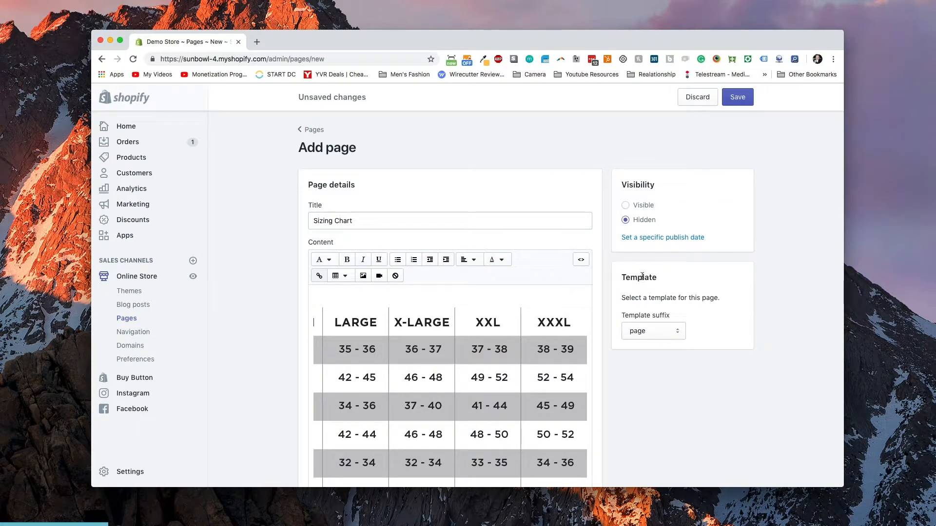
pyautogui.click(626, 206)
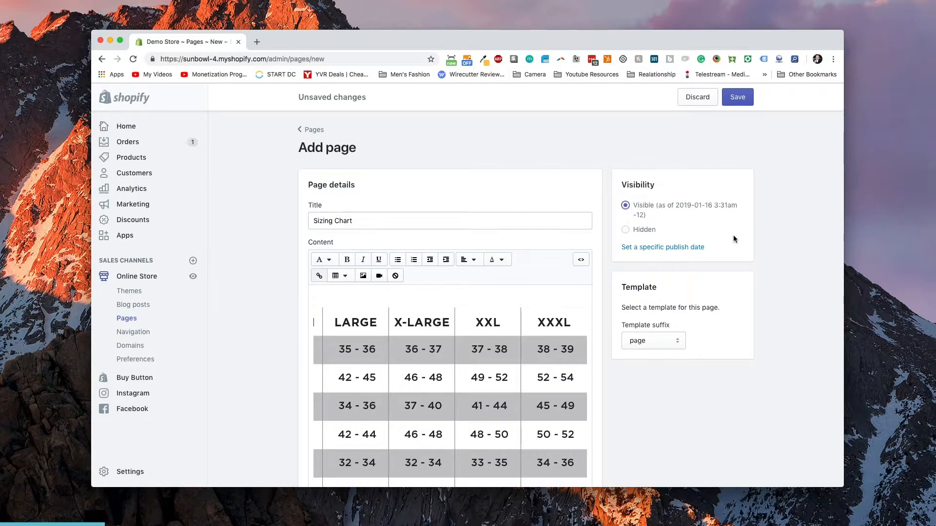
pyautogui.scroll(-3)
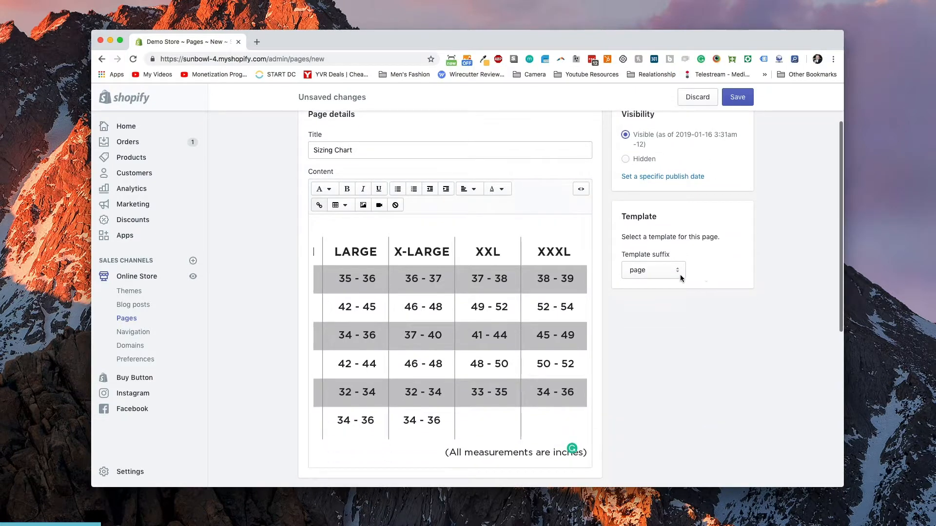
# Review the Template suffix options and keep the default page template
pyautogui.click(653, 270)
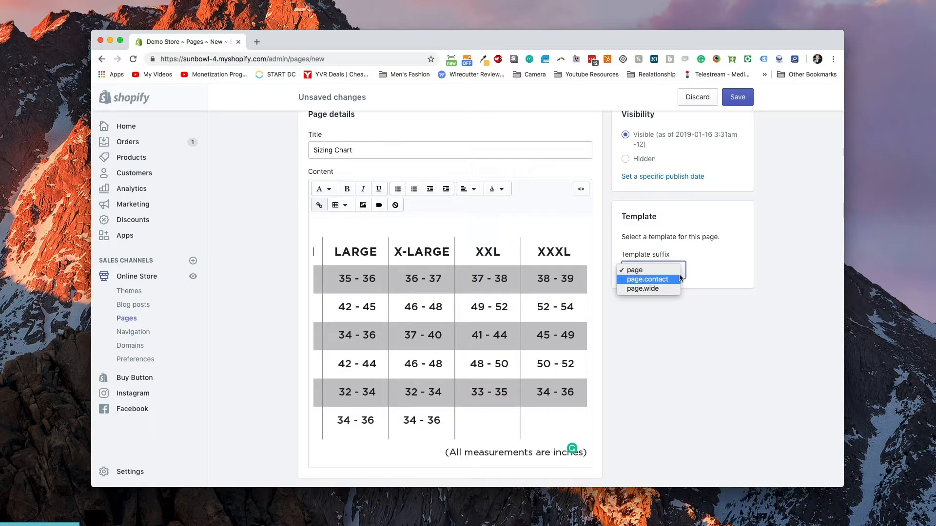
pyautogui.click(737, 97)
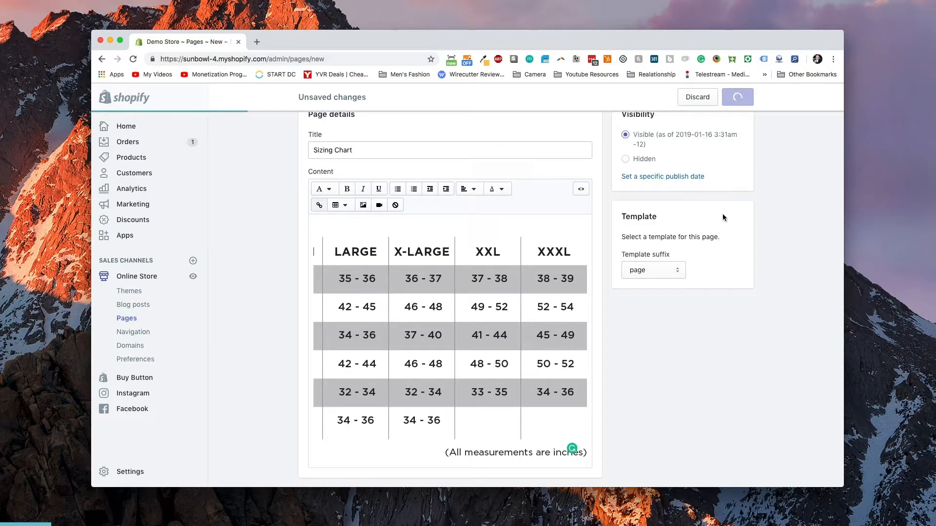
# Save the Sizing Chart page and view it published on the storefront
pyautogui.click(737, 97)
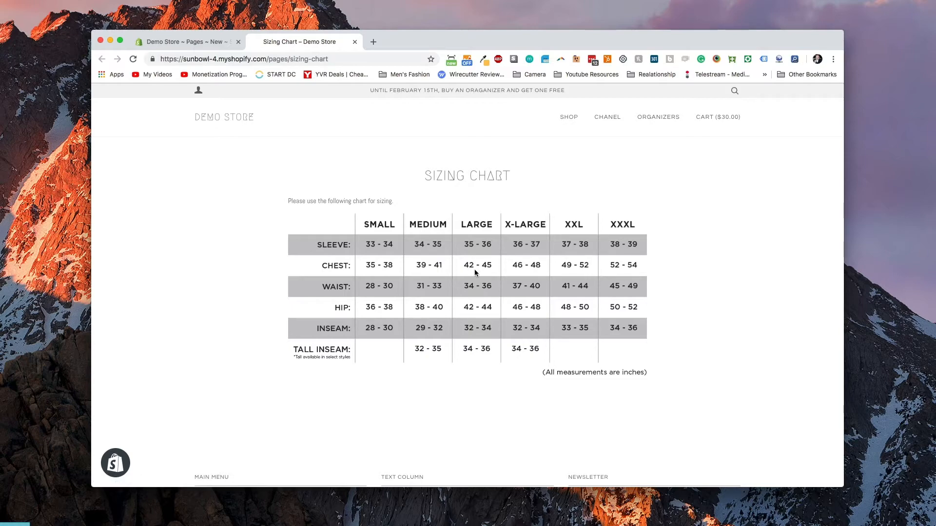
pyautogui.moveTo(420, 279)
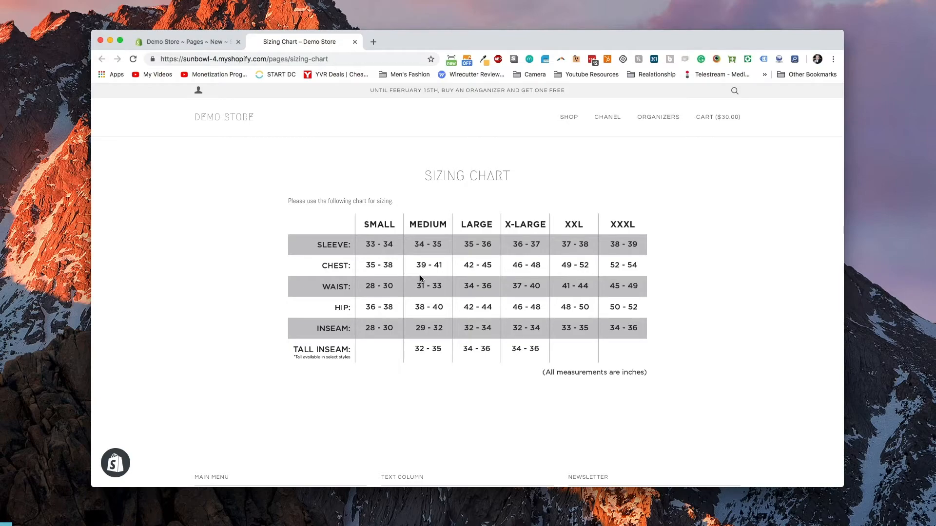